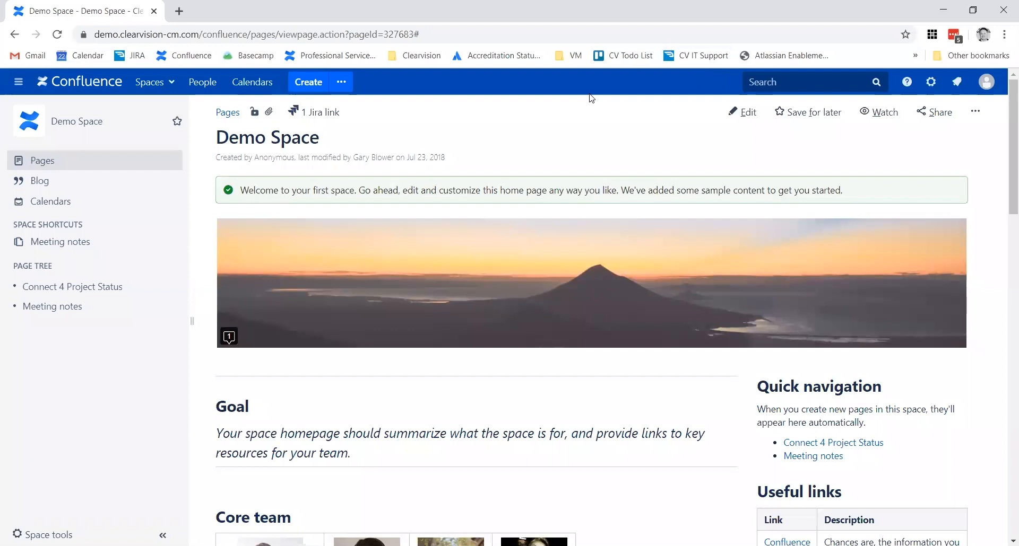
mouse_move(340, 83)
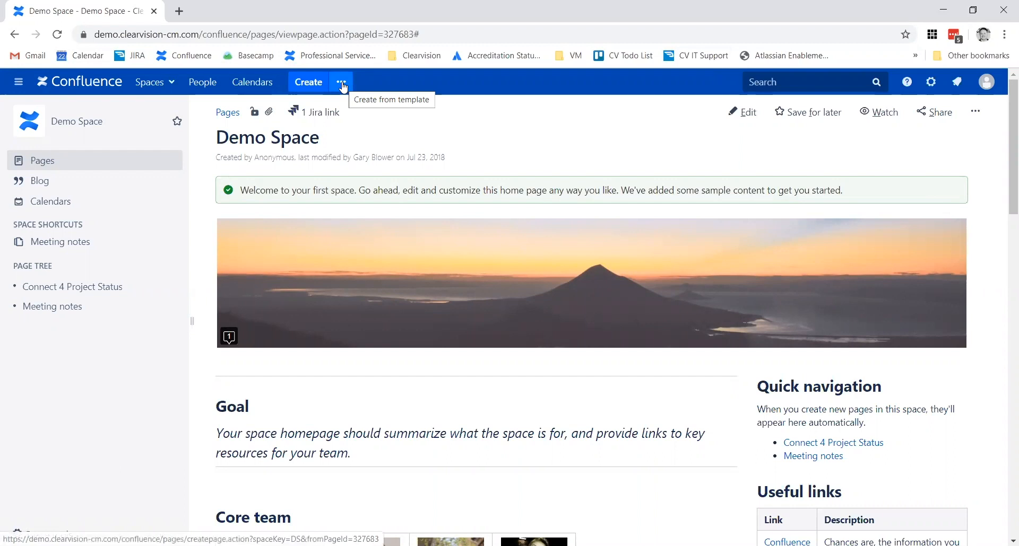
Step: Create a new page in Demo Space from the Meeting notes template
click(341, 82)
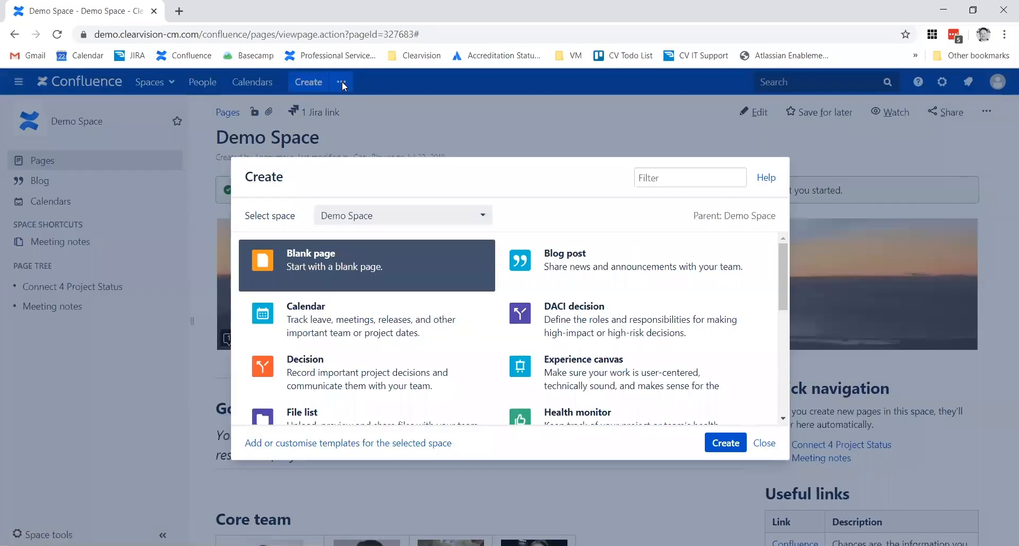
scroll(down, 3)
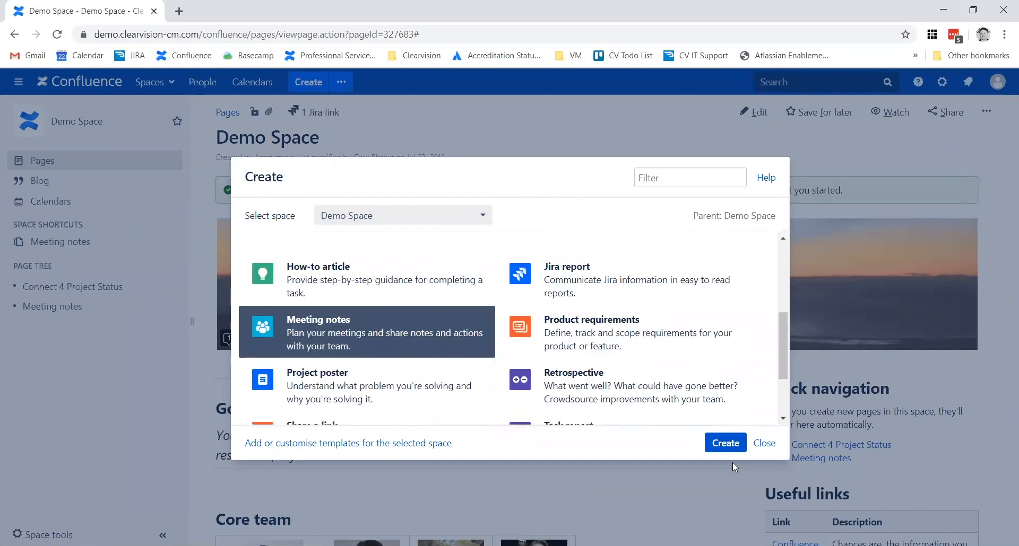
click(724, 443)
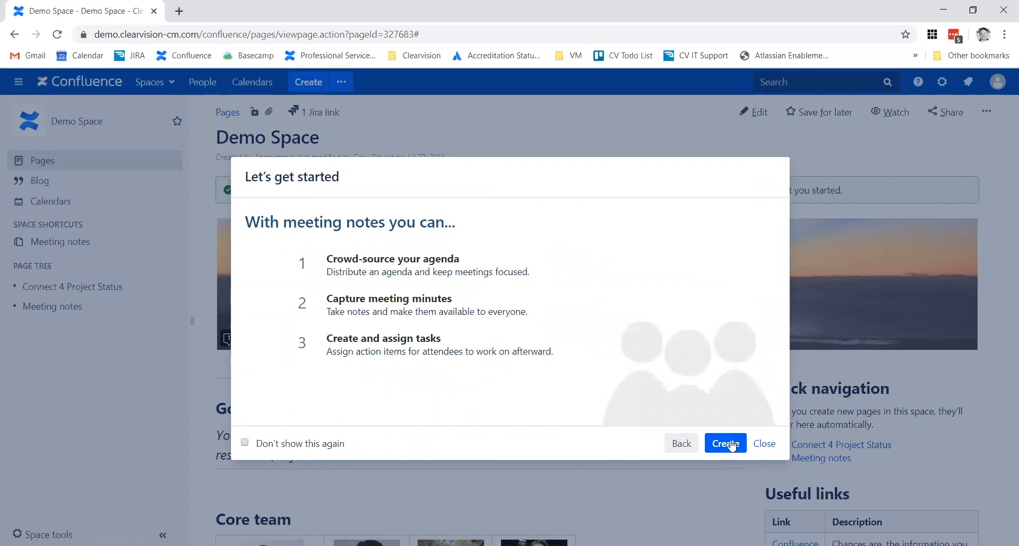
click(725, 443)
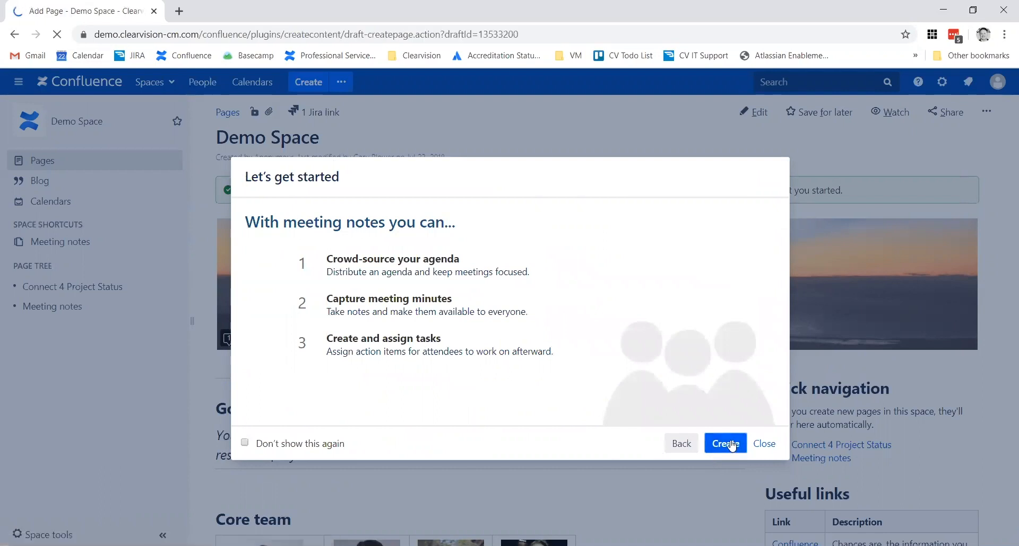
click(725, 444)
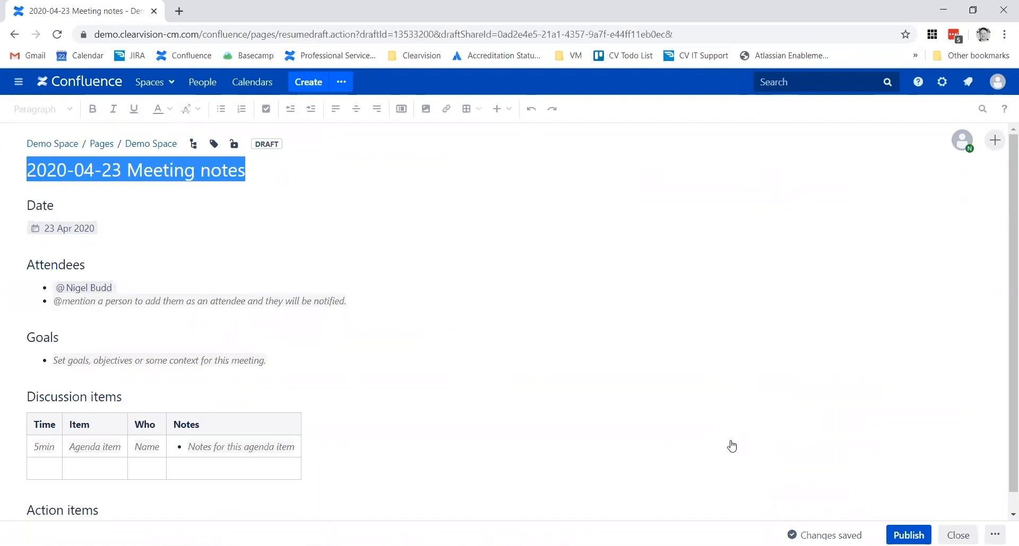
mouse_move(696, 486)
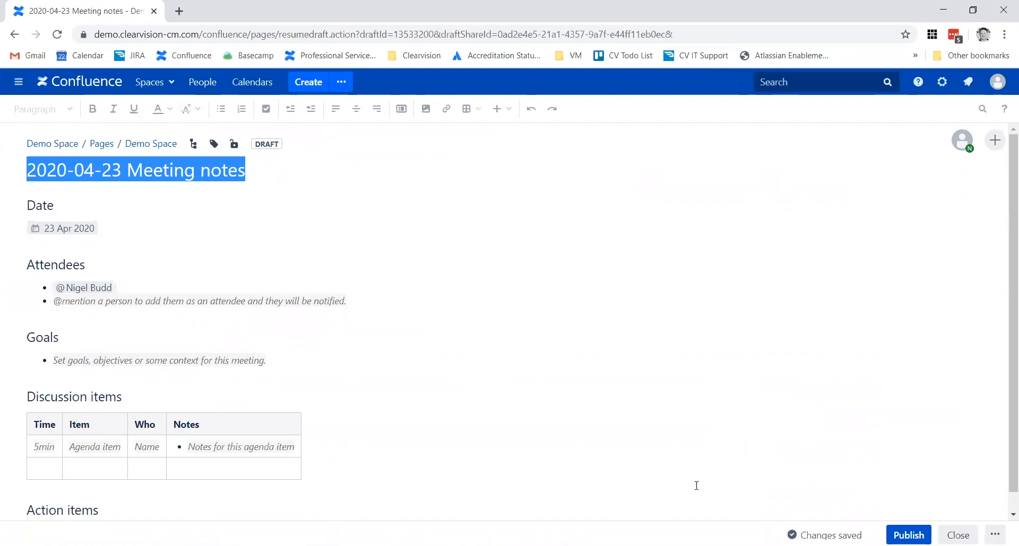
Step: Place the cursor in the page body to begin listing attendees
click(148, 301)
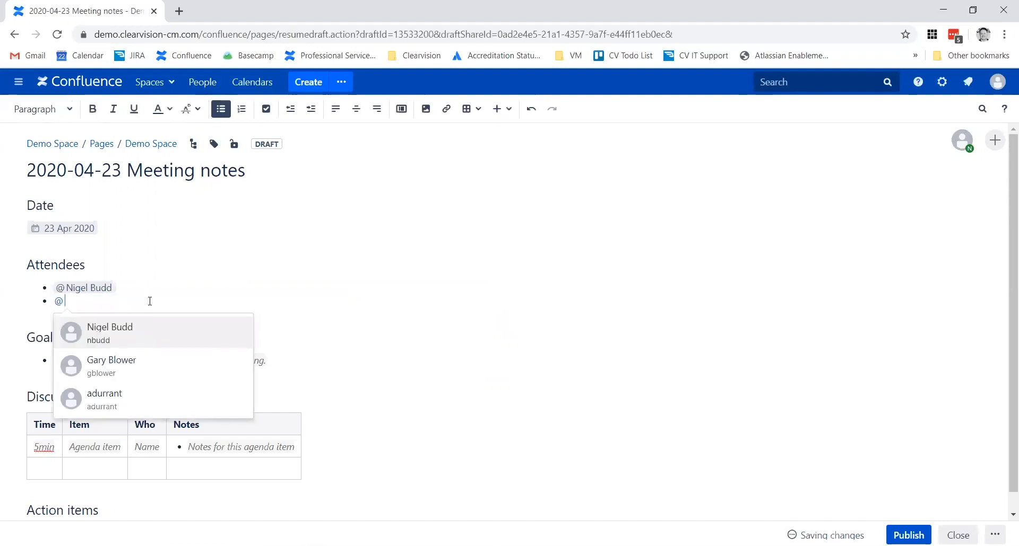
click(111, 366)
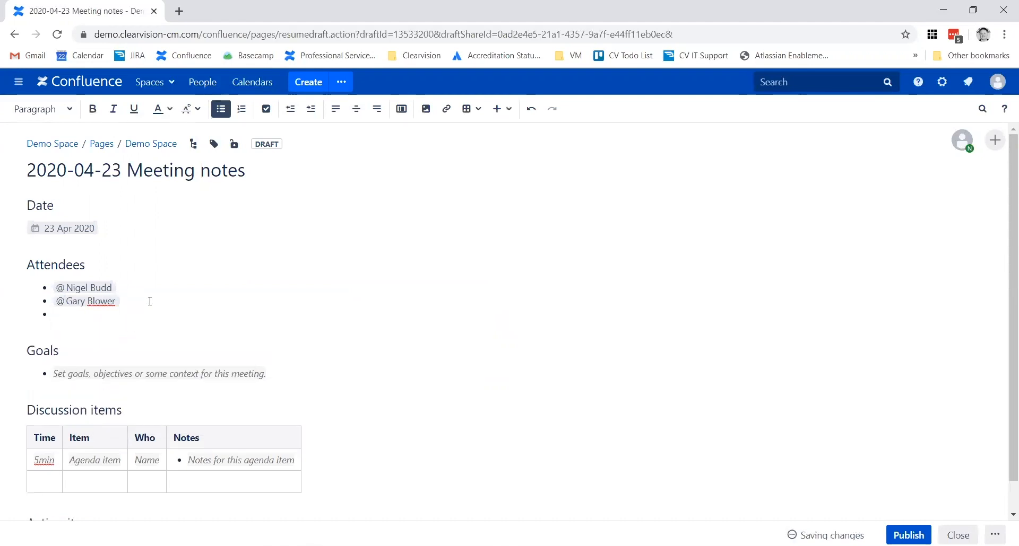
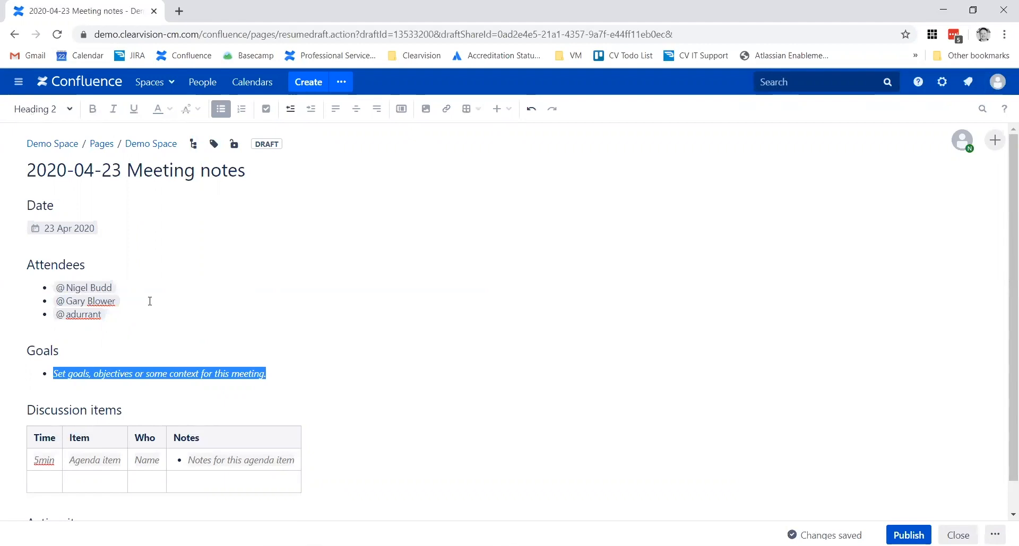
Step: Write the goal 'Choose best kind of biscuits to bring along to meetings'
text(Choose)
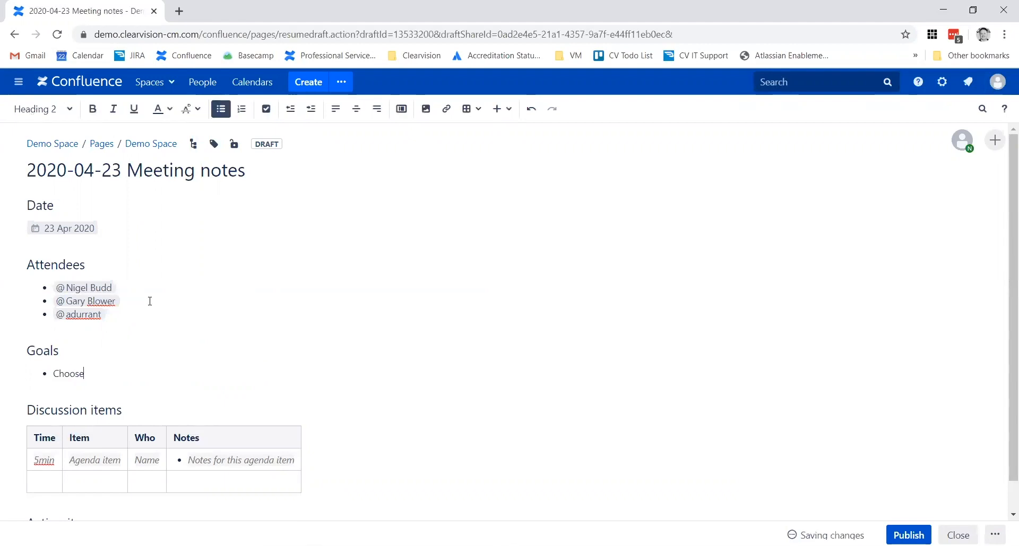
text(best kind of)
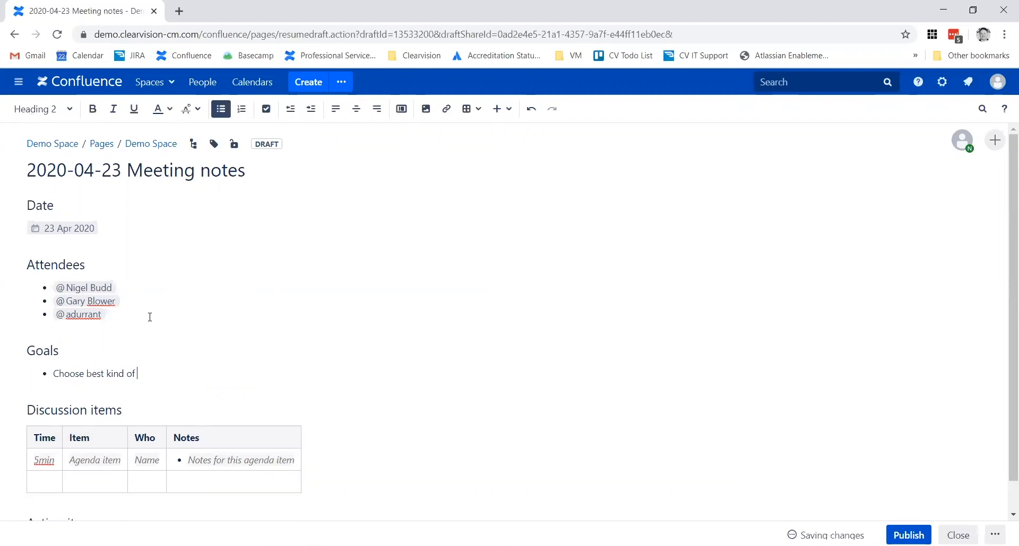
text(biscuits to)
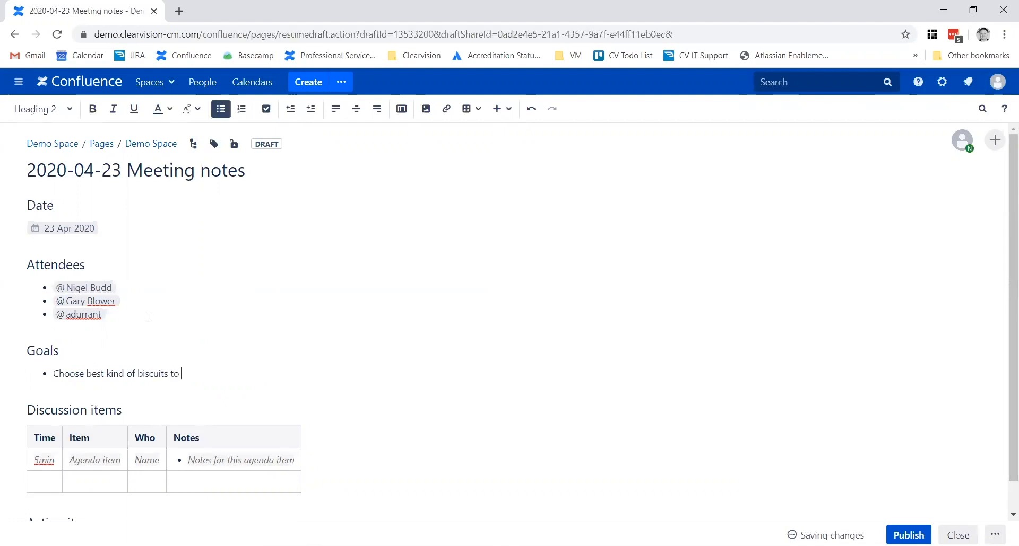
text(bring along to meetings.)
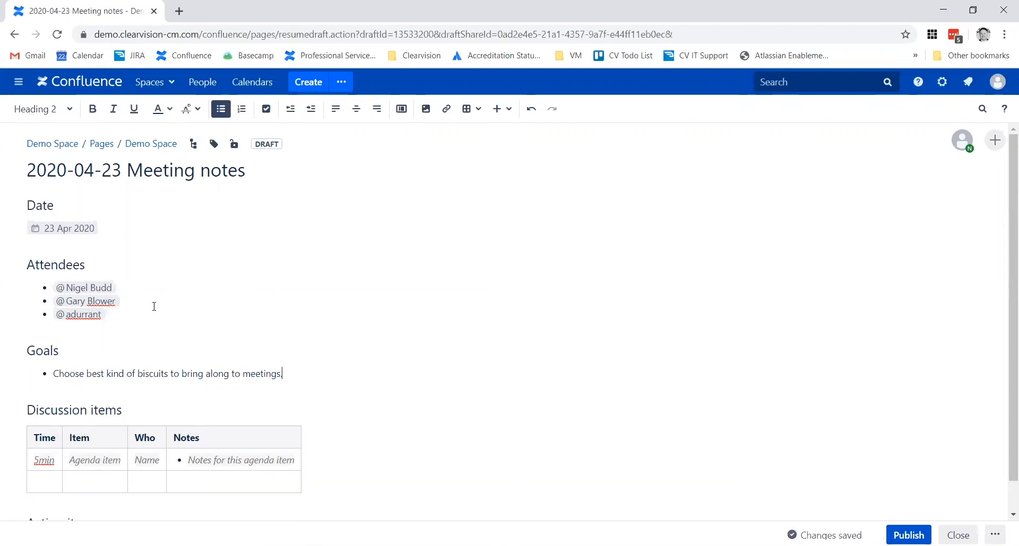
Step: Fill the discussion rows: 5min Chocolate hob-nobs and 10mins Digestive biscuits
double_click(94, 460)
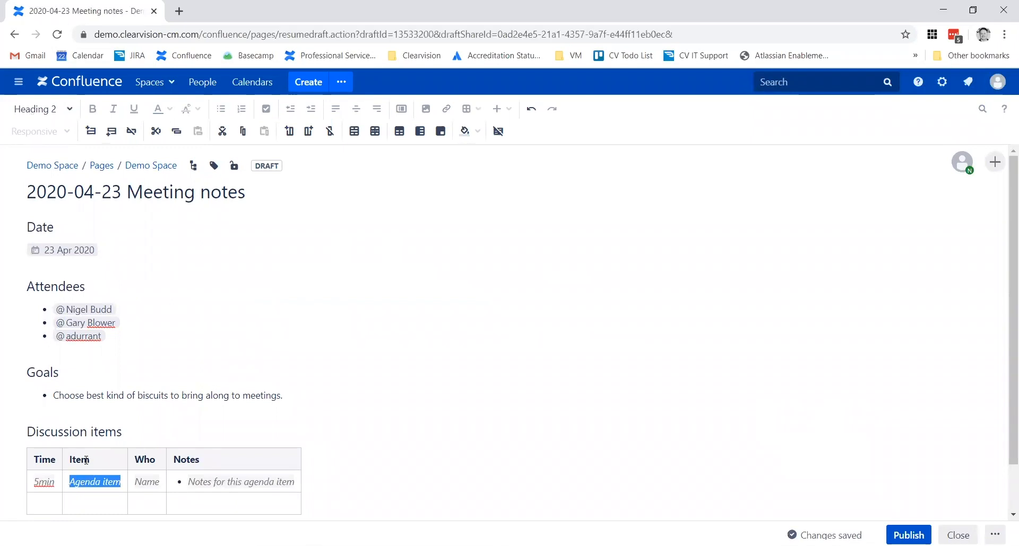
text(Chocolate hob-nobs)
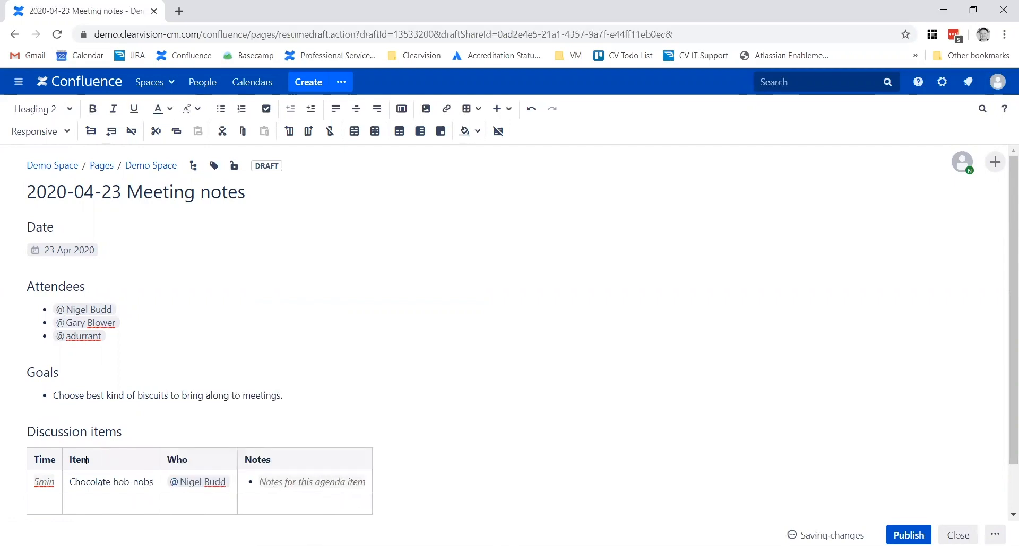
click(44, 504)
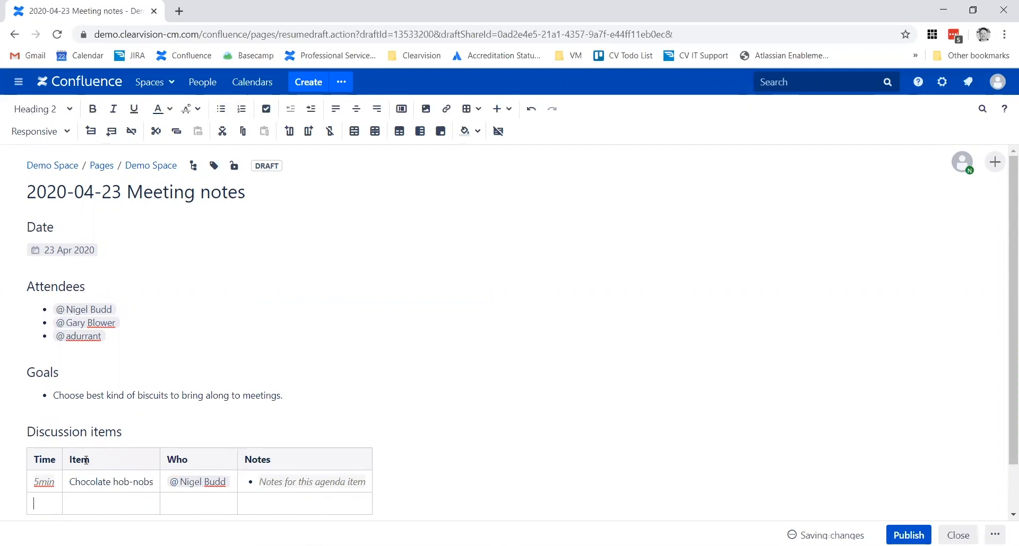
text(10mins)
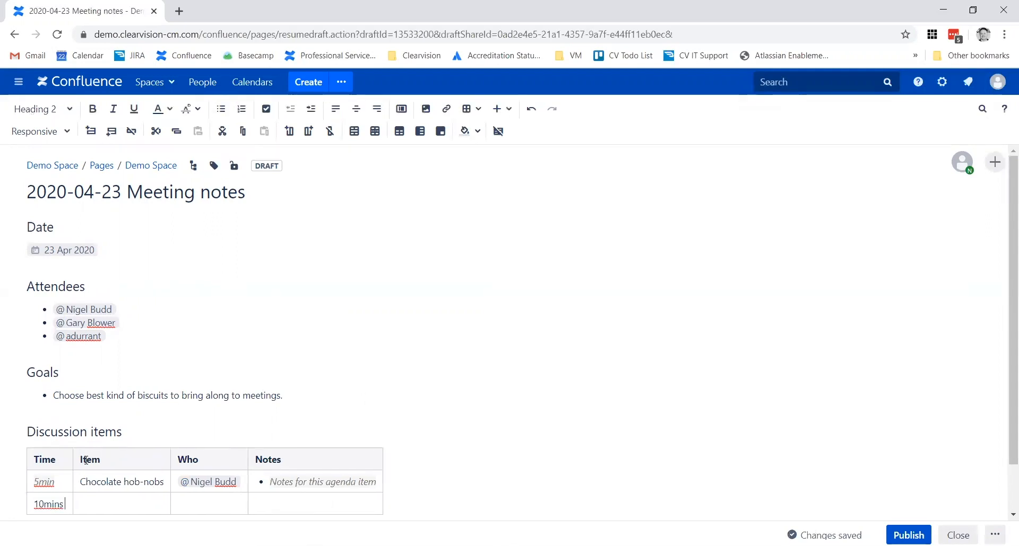
text(Digestive bu)
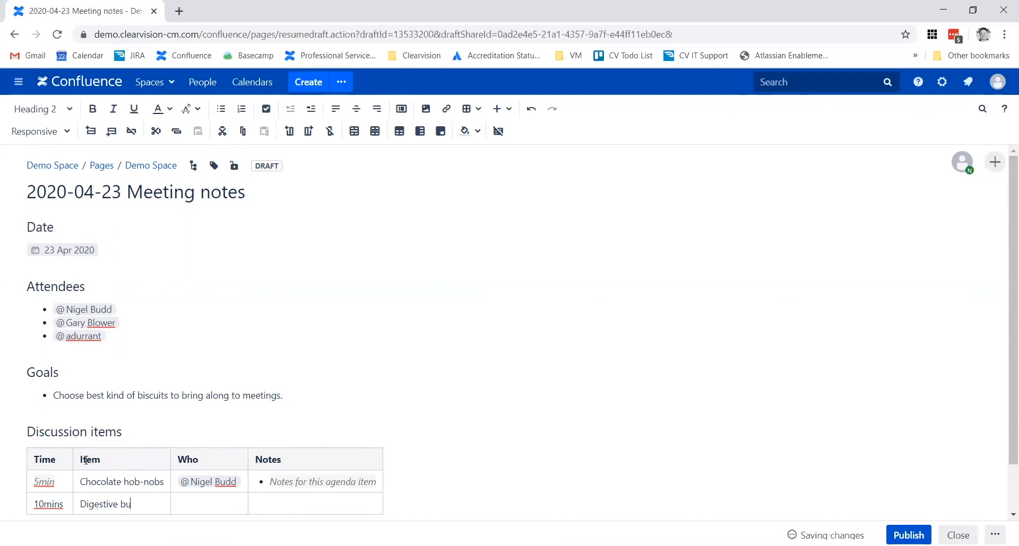
text(iscuits)
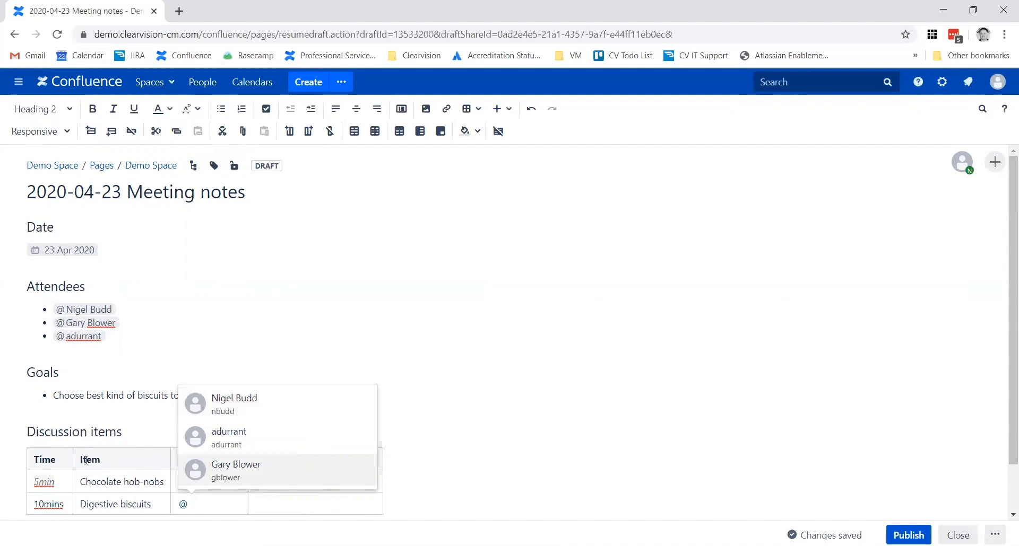
mouse_move(20, 384)
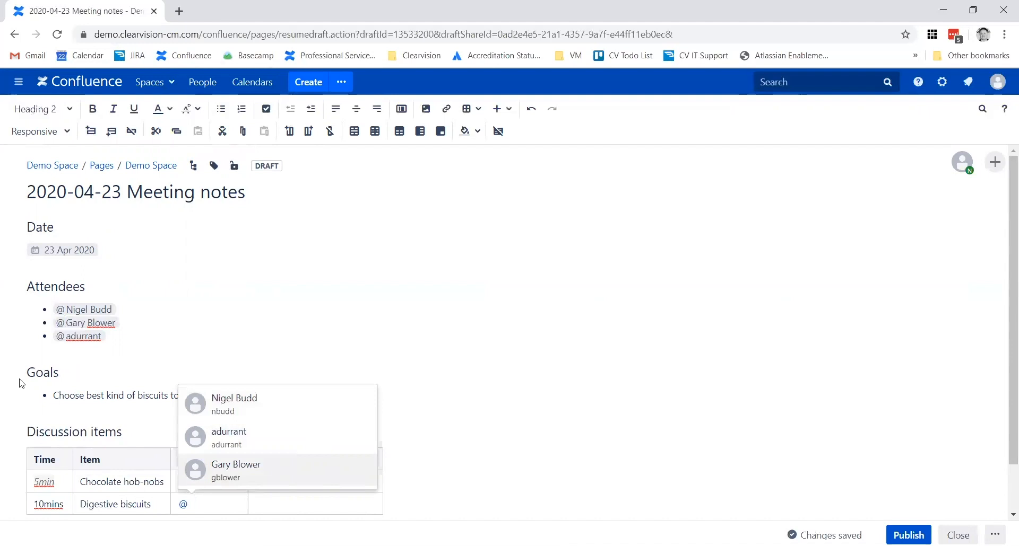
mouse_move(236, 470)
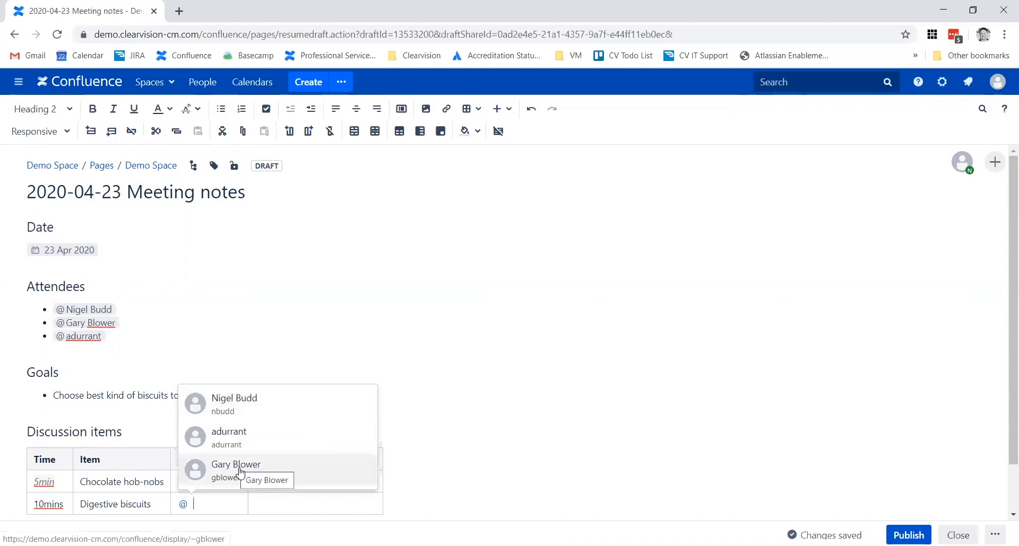
click(235, 463)
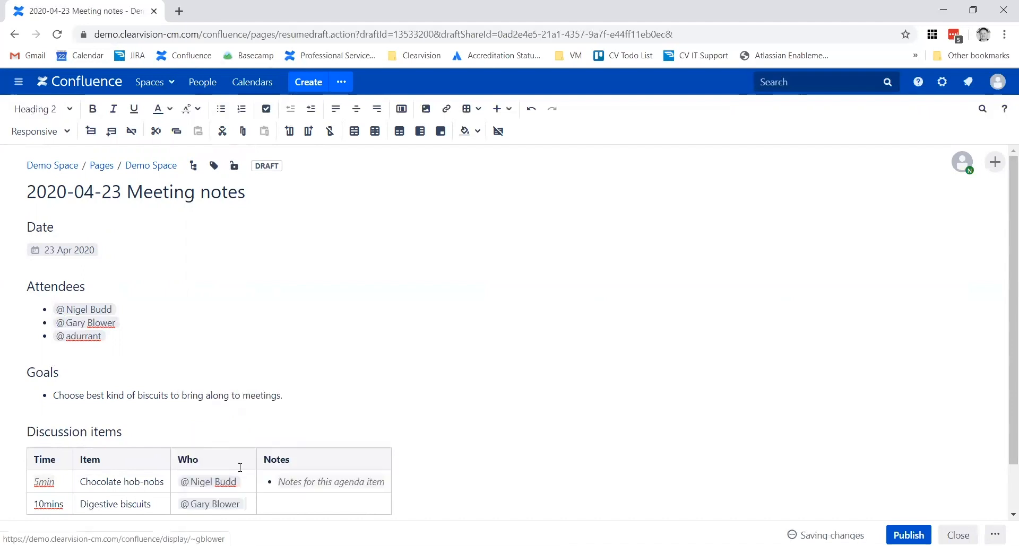
scroll(down, 3)
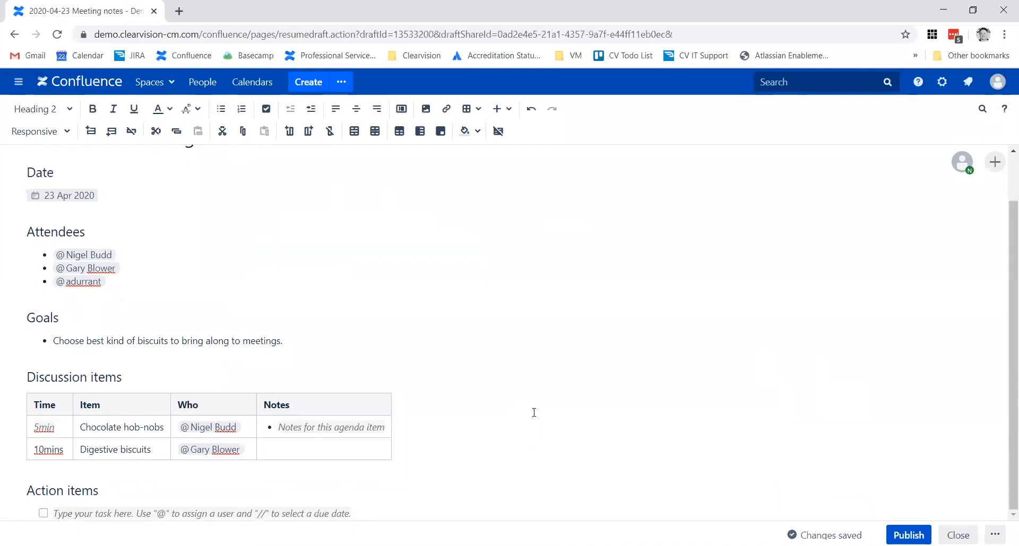
Step: Publish the 2020-04-23 meeting notes page to Demo Space
click(908, 535)
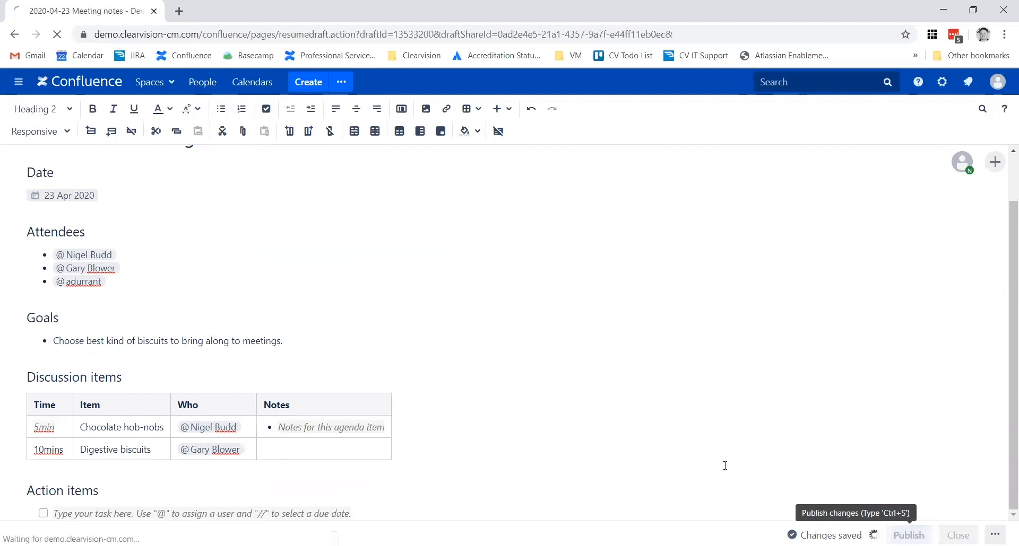
click(908, 536)
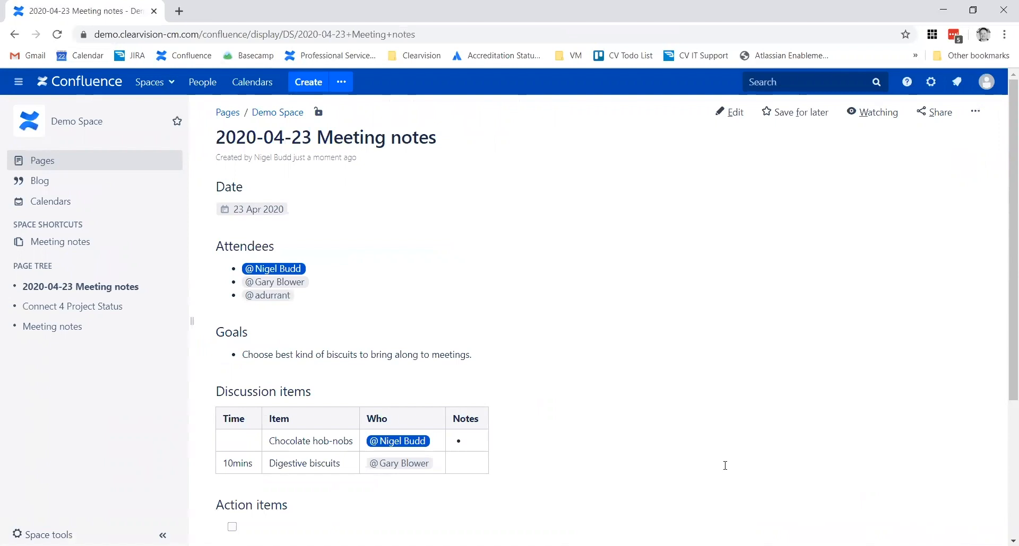
mouse_move(847, 413)
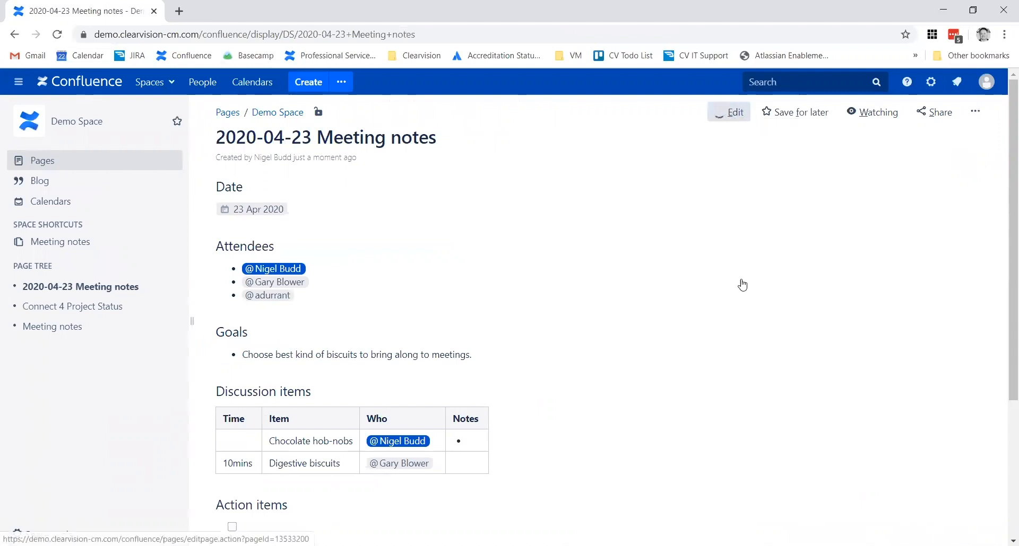
Step: Reopen the published meeting notes page for editing
click(727, 112)
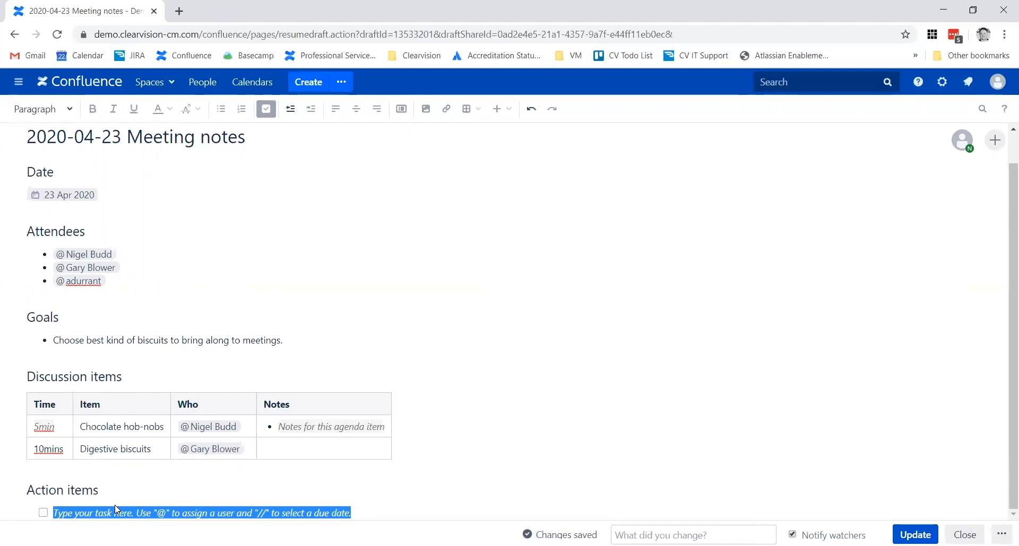
text(@n)
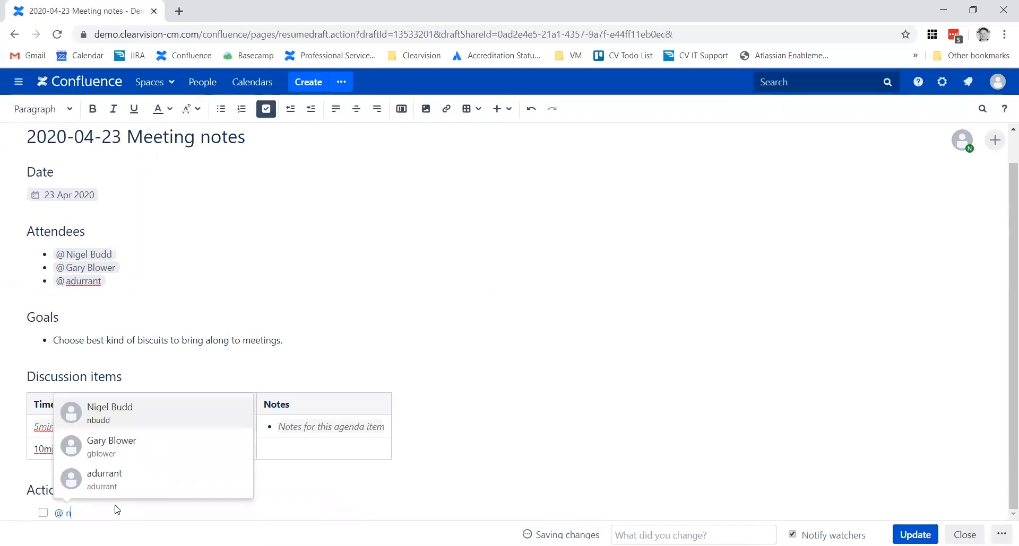
click(109, 413)
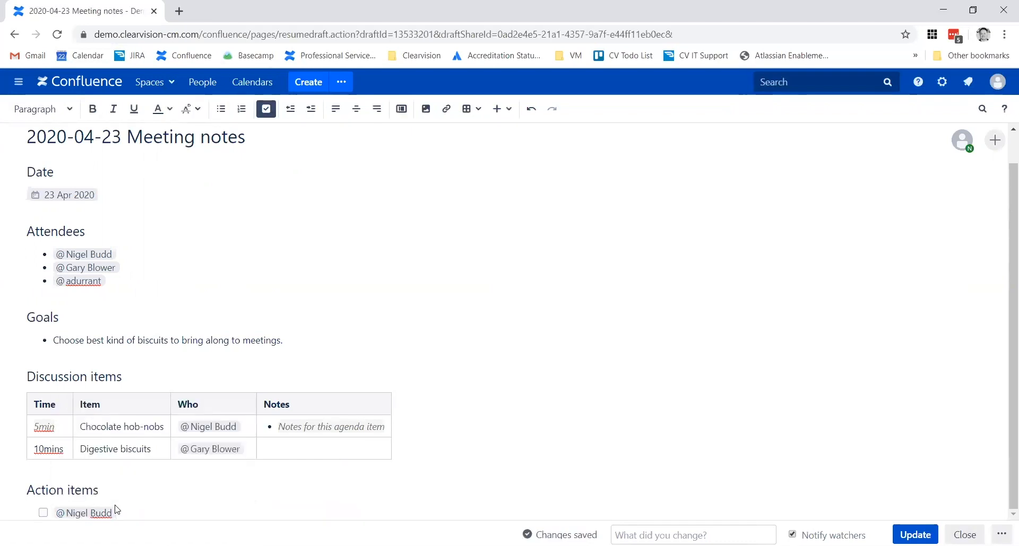
text(bring)
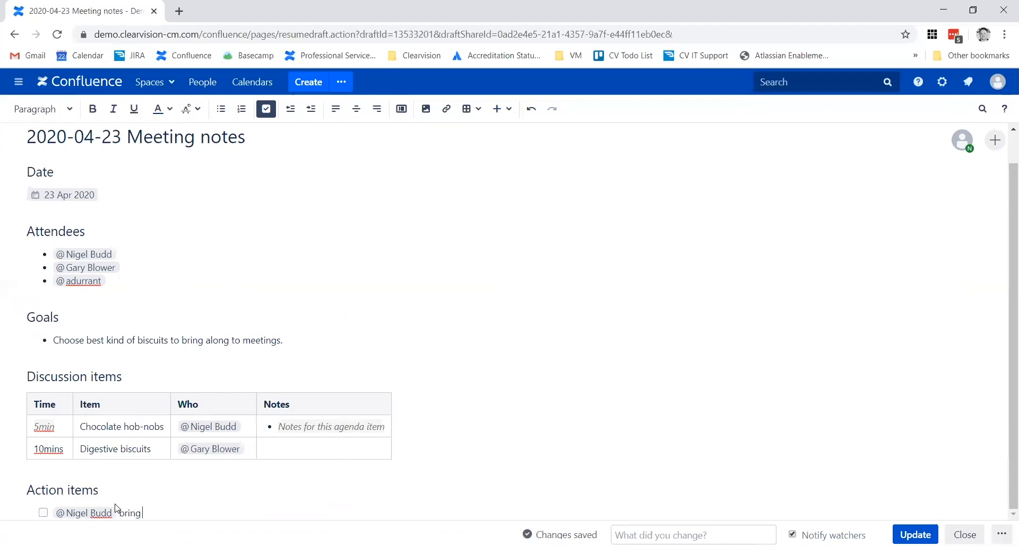
text(Jaffa)
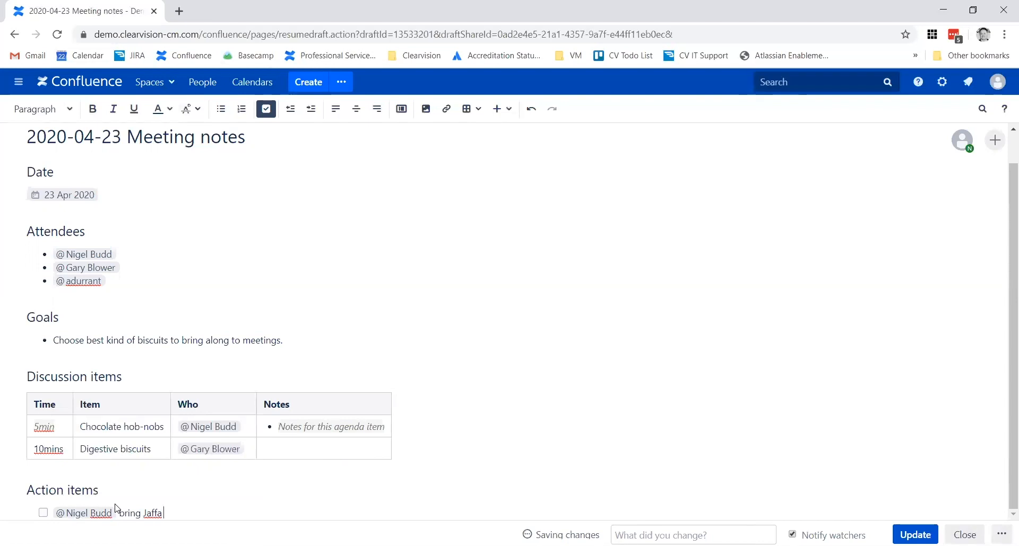
text(cakes to next)
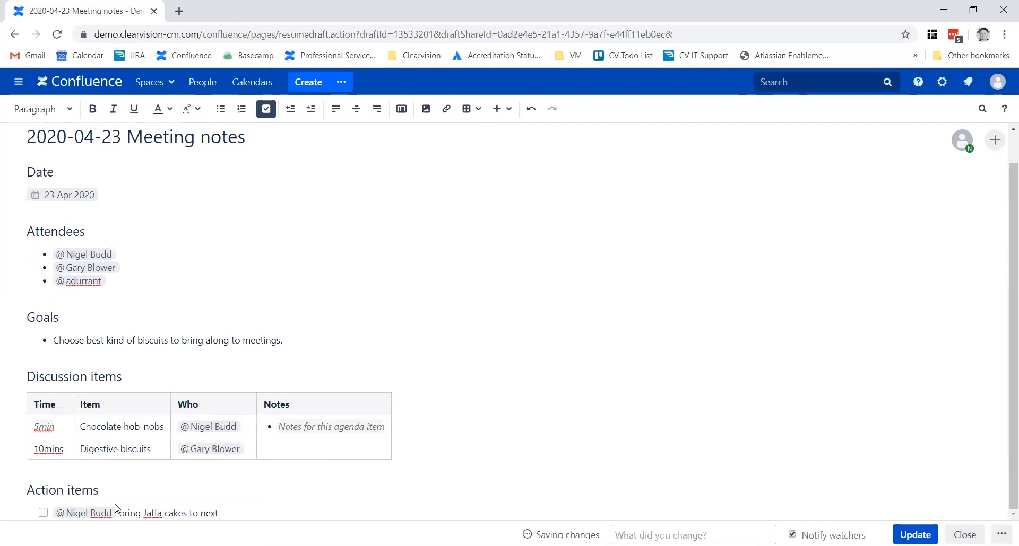
text(meeting // dd-mm-yyyy)
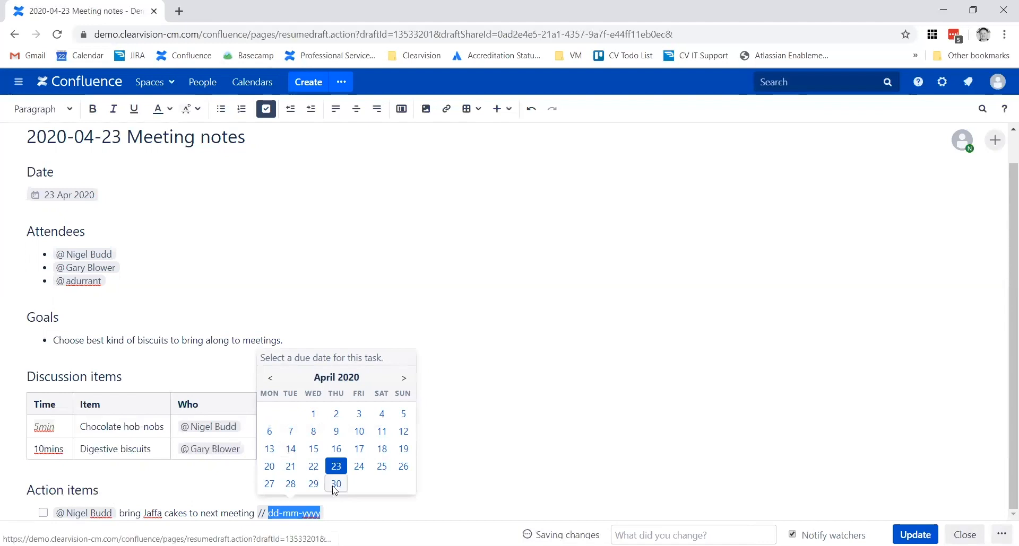
Step: Set the Jaffa cakes action item's due date to 30 Apr 2020
click(336, 484)
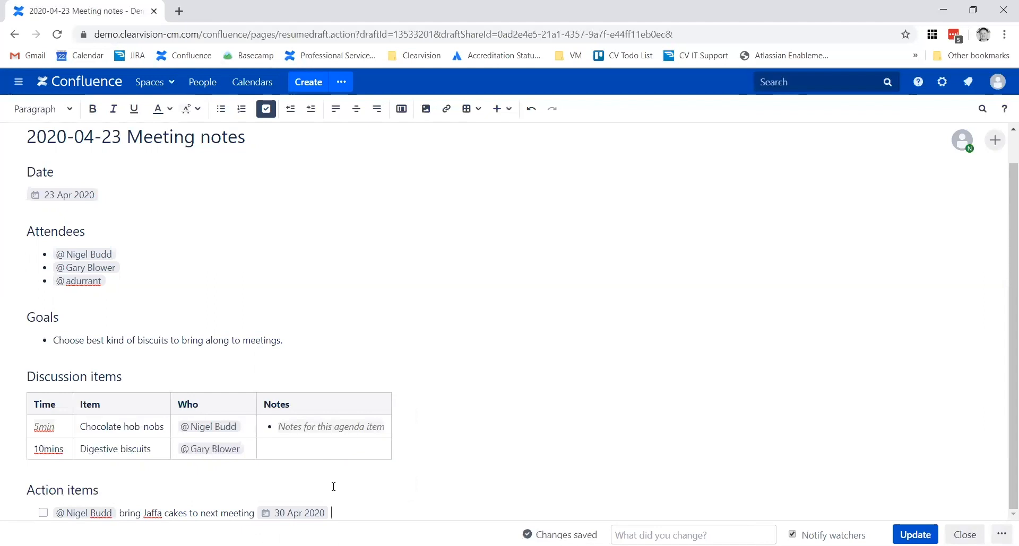
mouse_move(930, 509)
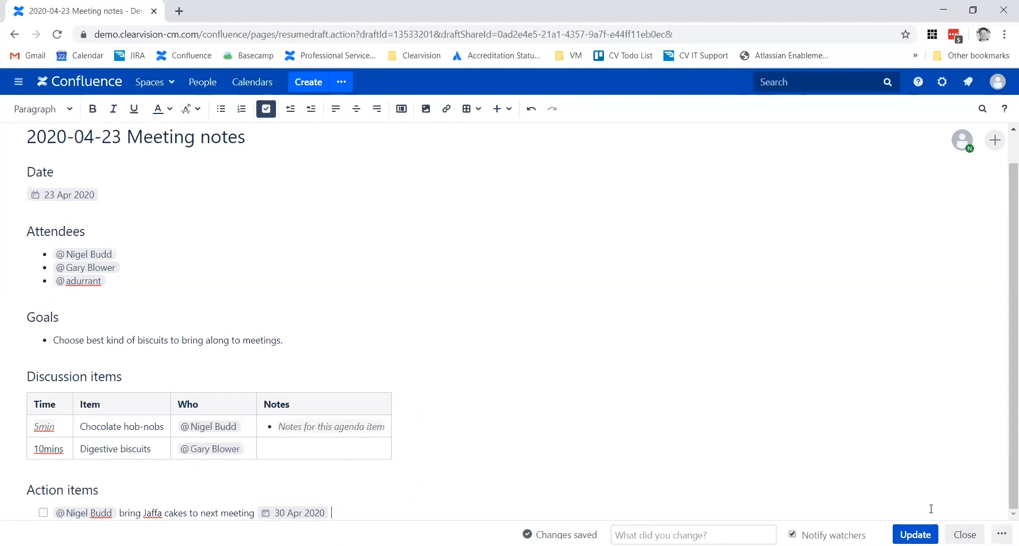
mouse_move(914, 534)
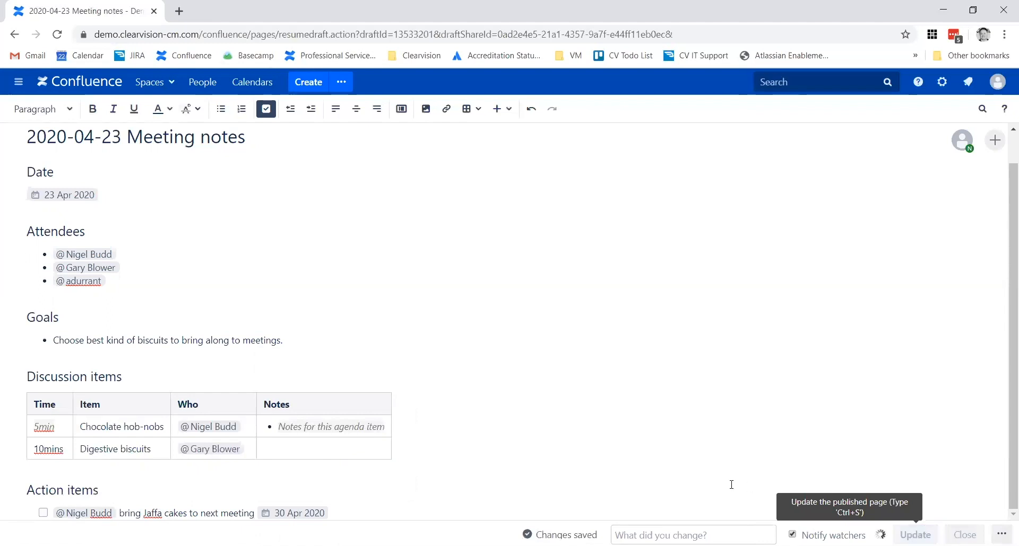
Step: Update the page and review the published action item due 30 Apr 2020
click(914, 535)
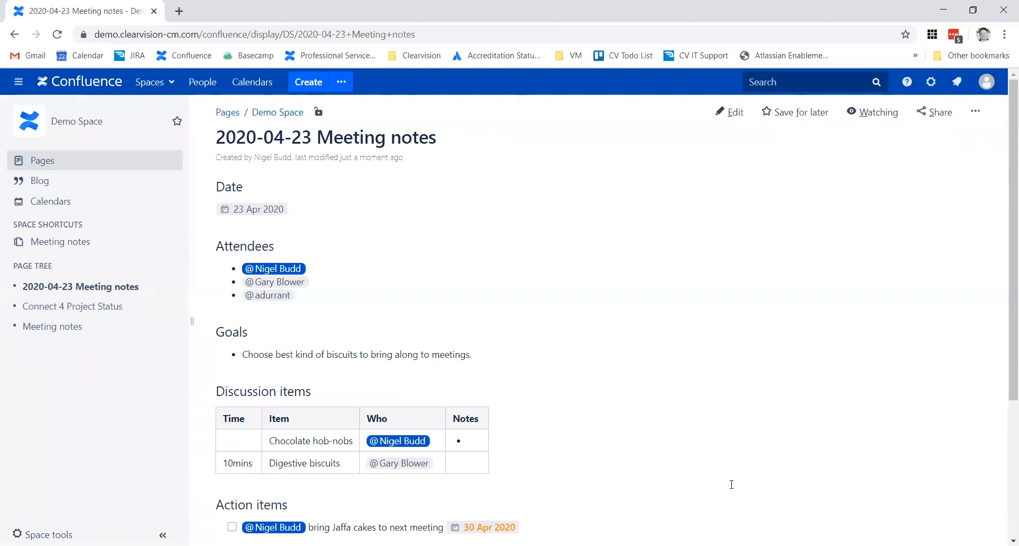
scroll(down, 3)
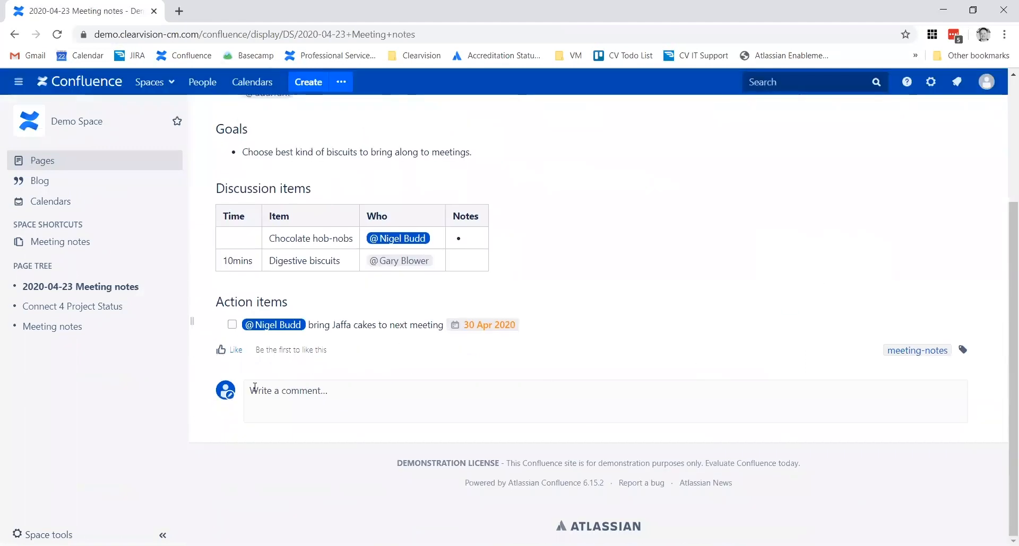
mouse_move(288, 402)
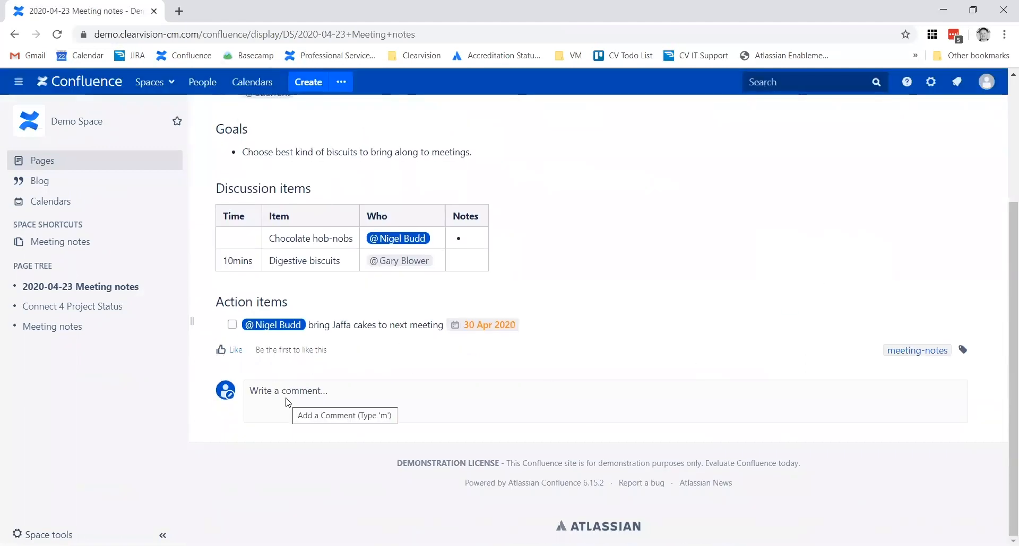